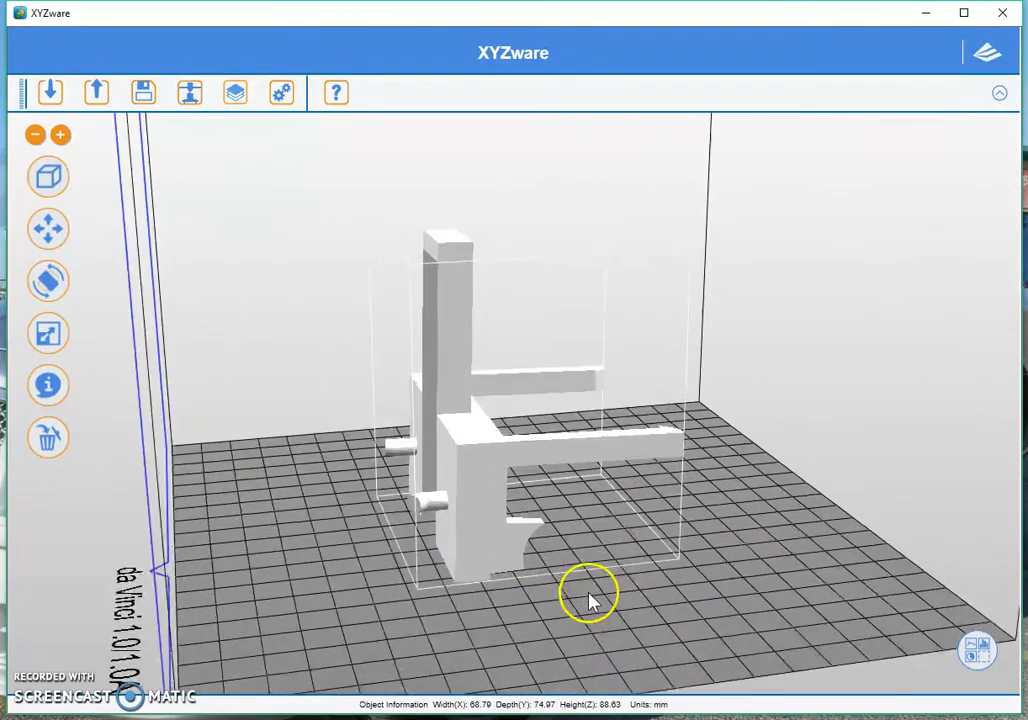
Orbit the bracket model to inspect its overhangs, arms and underside.
{"action": "left_click_drag", "start_coordinate": [590, 595], "coordinate": [160, 540]}
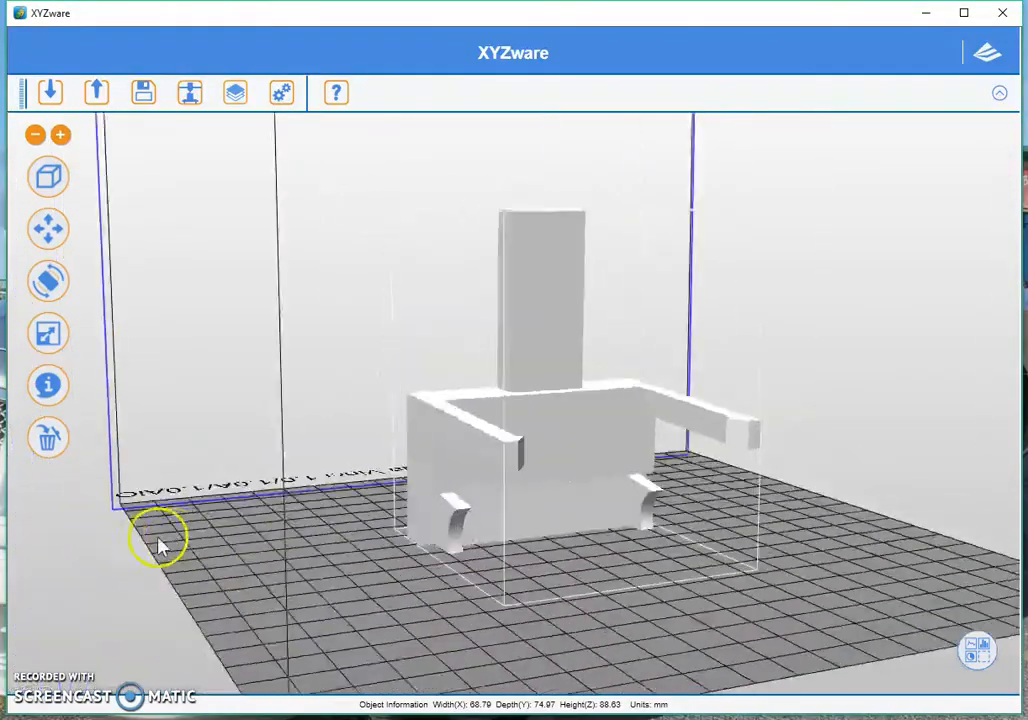
{"action": "left_click_drag", "start_coordinate": [160, 545], "coordinate": [660, 630]}
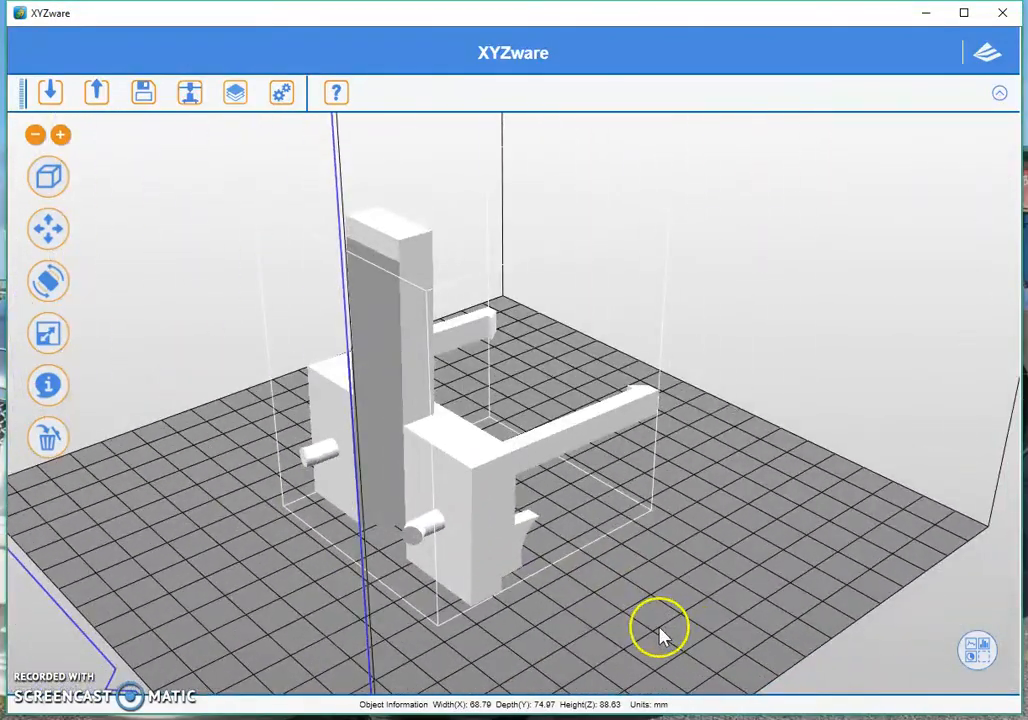
{"action": "left_click_drag", "start_coordinate": [660, 625], "coordinate": [615, 575]}
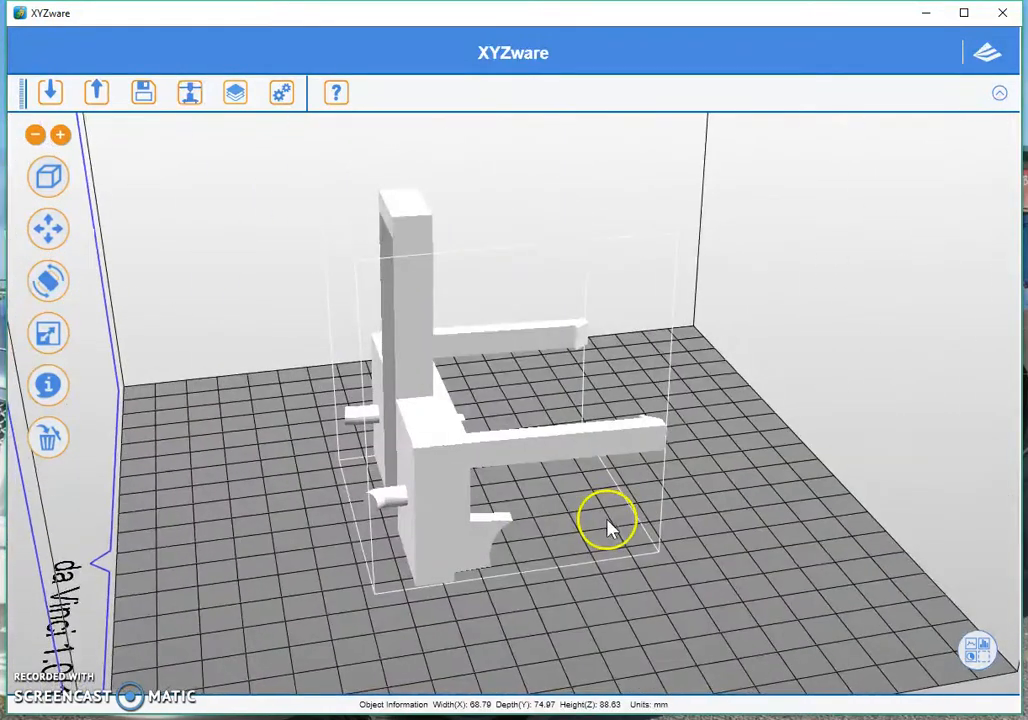
{"action": "left_click_drag", "start_coordinate": [610, 527], "coordinate": [565, 465]}
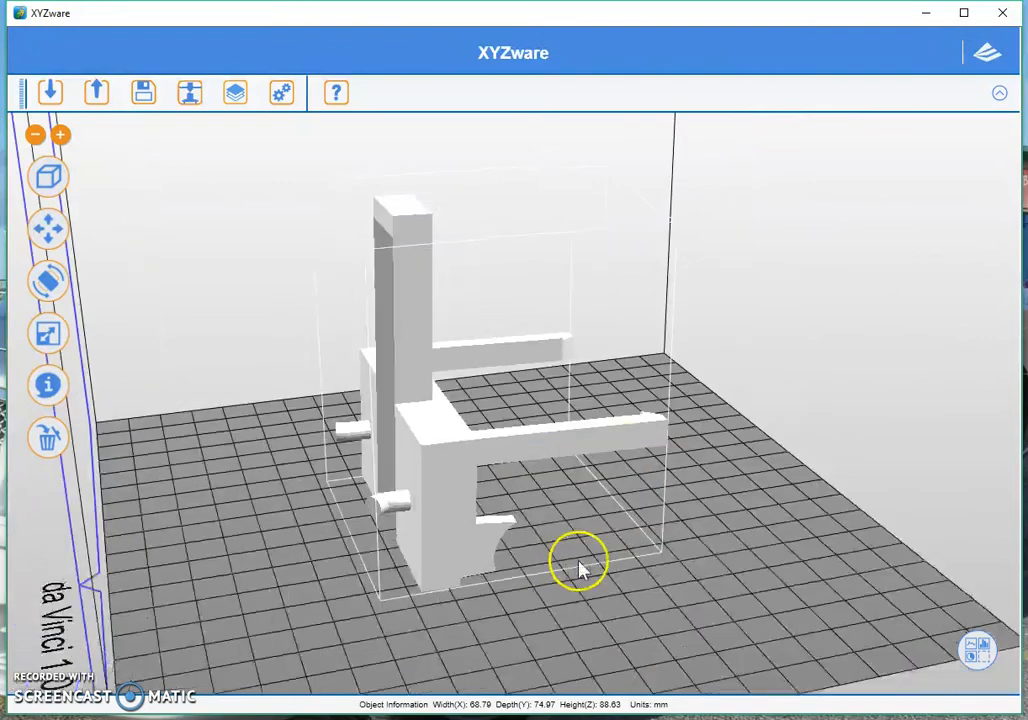
{"action": "left_click_drag", "start_coordinate": [580, 570], "coordinate": [525, 485]}
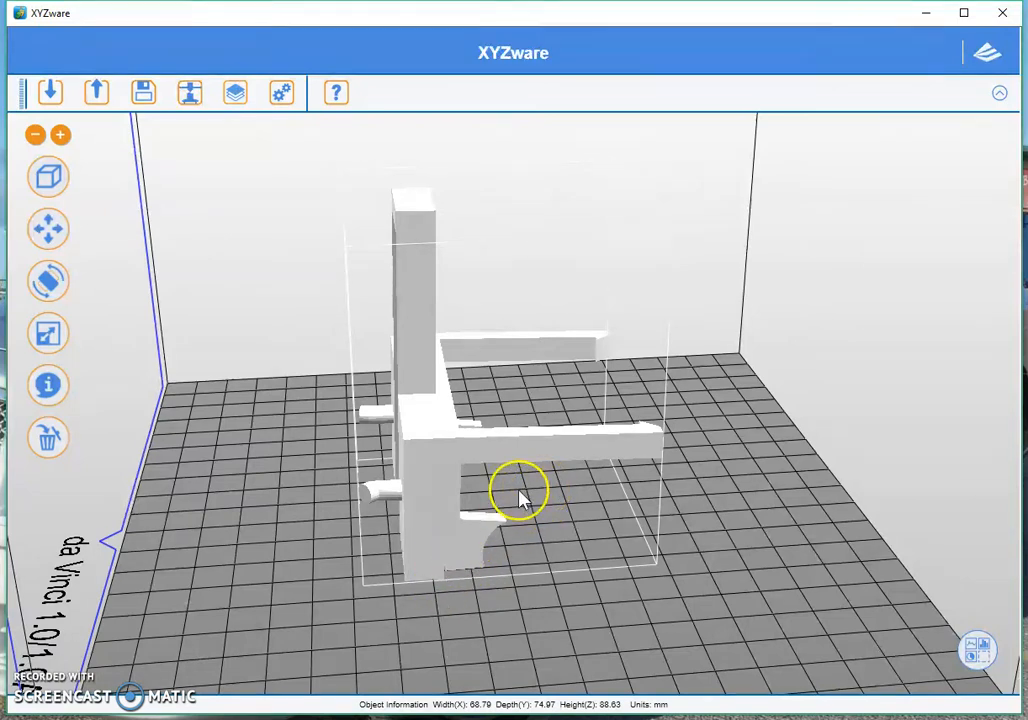
{"action": "left_click_drag", "start_coordinate": [520, 495], "coordinate": [590, 560]}
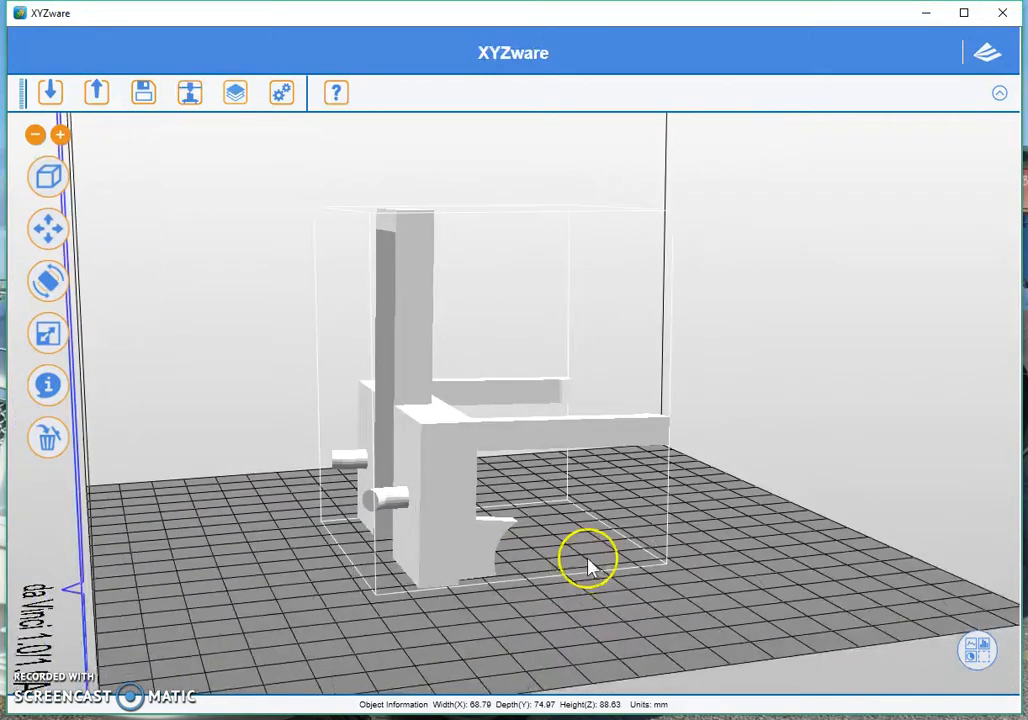
{"action": "left_click_drag", "start_coordinate": [590, 560], "coordinate": [490, 540]}
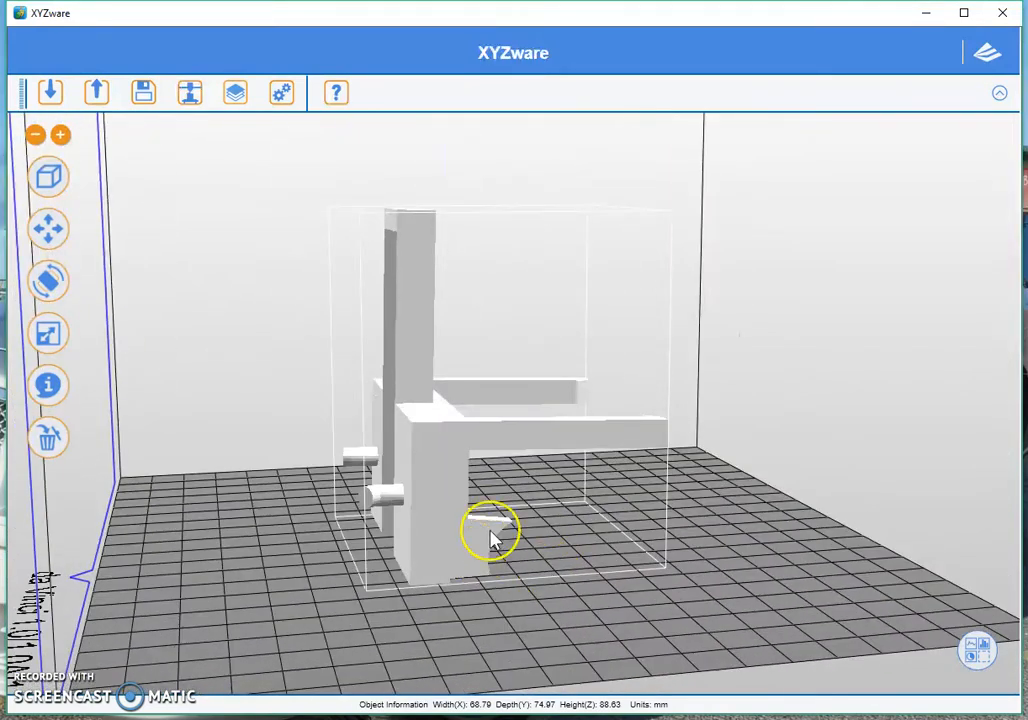
{"action": "left_click_drag", "start_coordinate": [490, 535], "coordinate": [675, 585]}
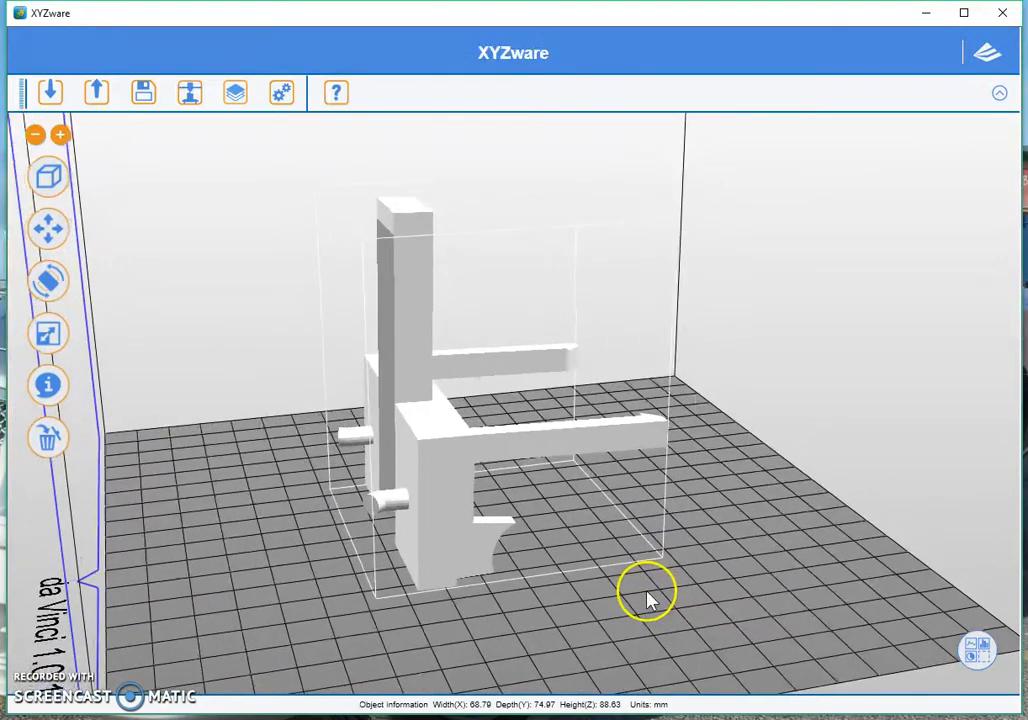
{"action": "left_click_drag", "start_coordinate": [650, 598], "coordinate": [625, 458]}
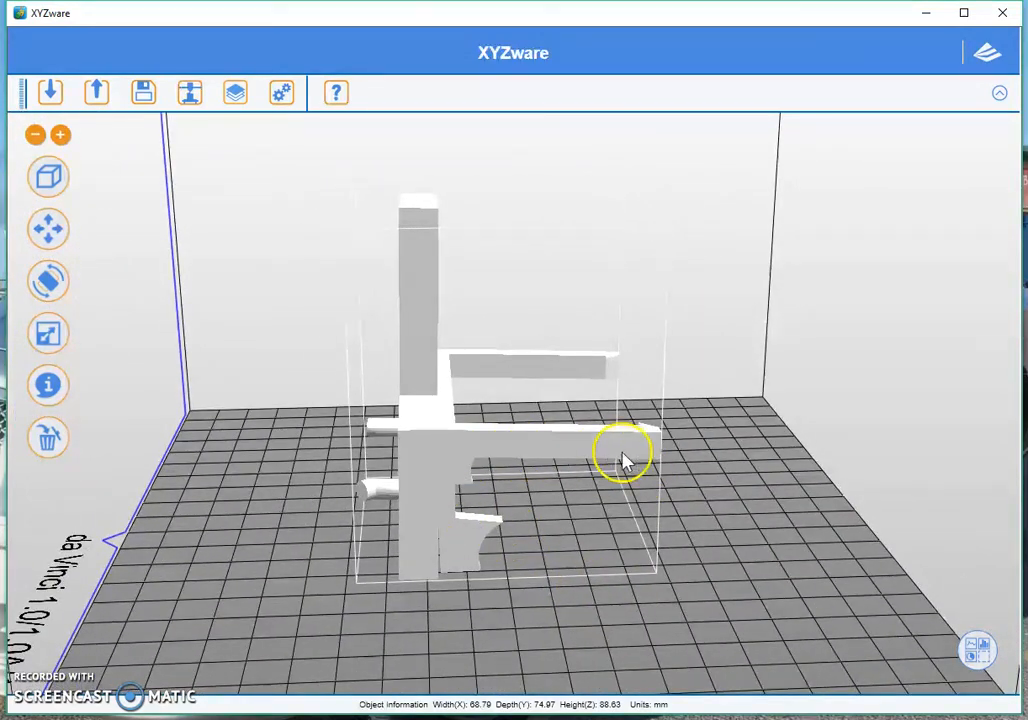
{"action": "left_click_drag", "start_coordinate": [625, 455], "coordinate": [690, 605]}
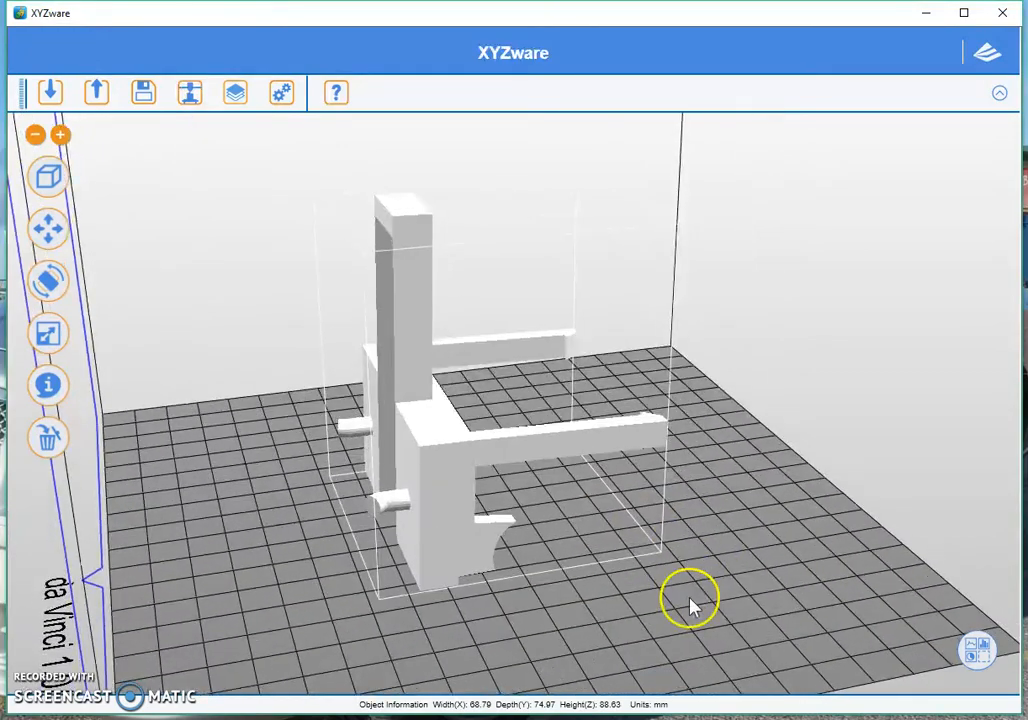
{"action": "left_click_drag", "start_coordinate": [695, 605], "coordinate": [550, 630]}
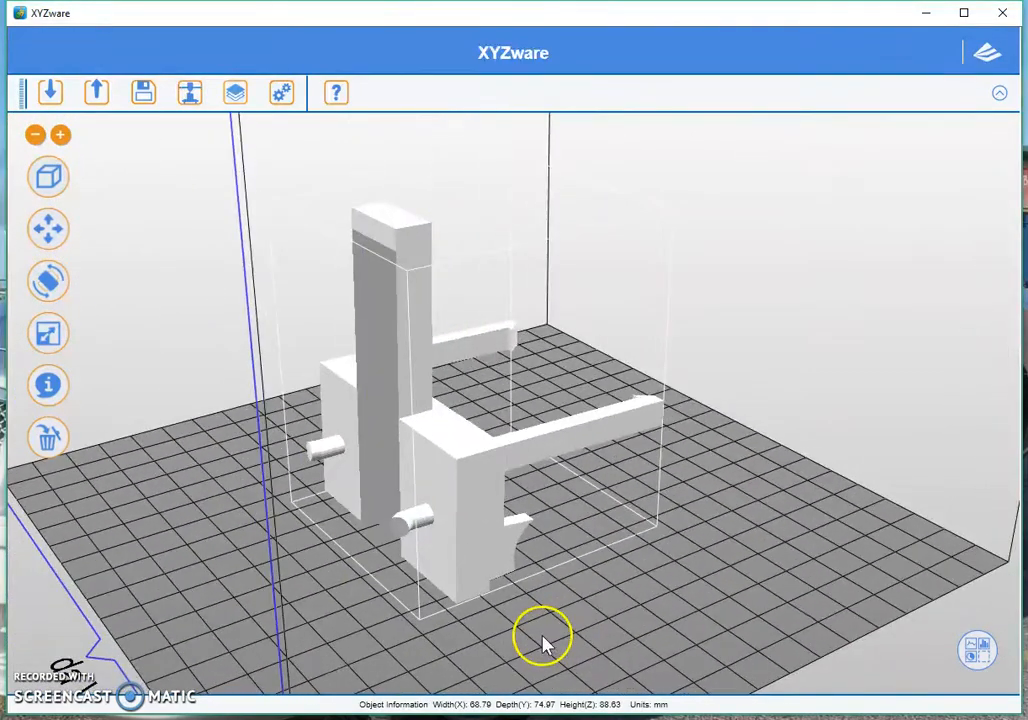
{"action": "mouse_move", "coordinate": [189, 92]}
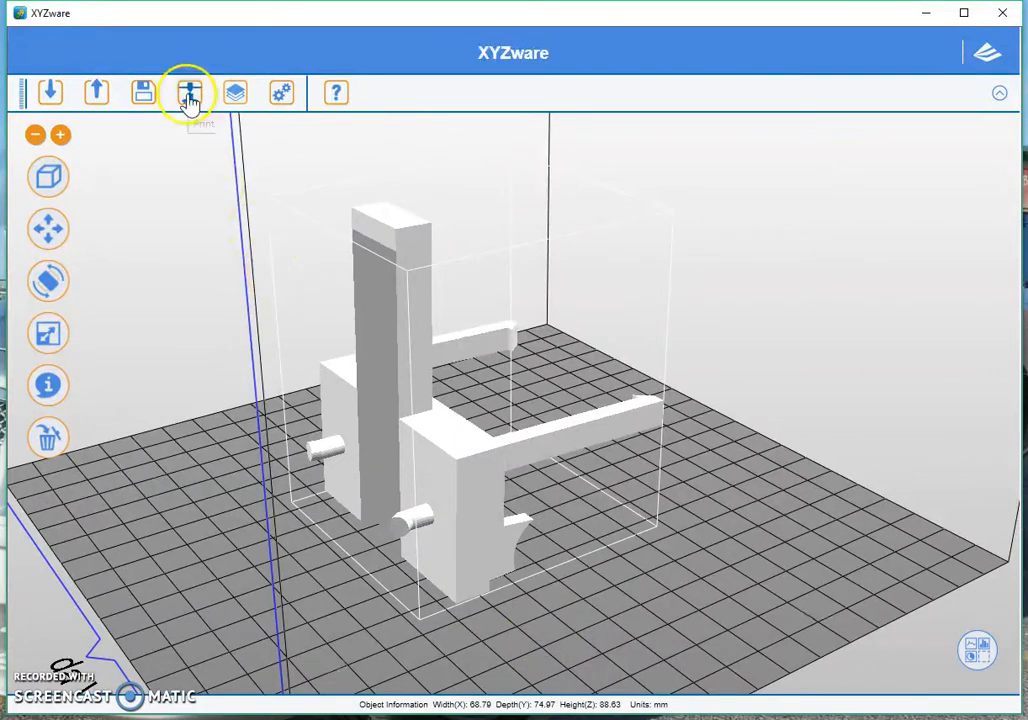
Turn off brim, keep supports at Low density, and start slicing.
{"action": "left_click", "coordinate": [189, 92]}
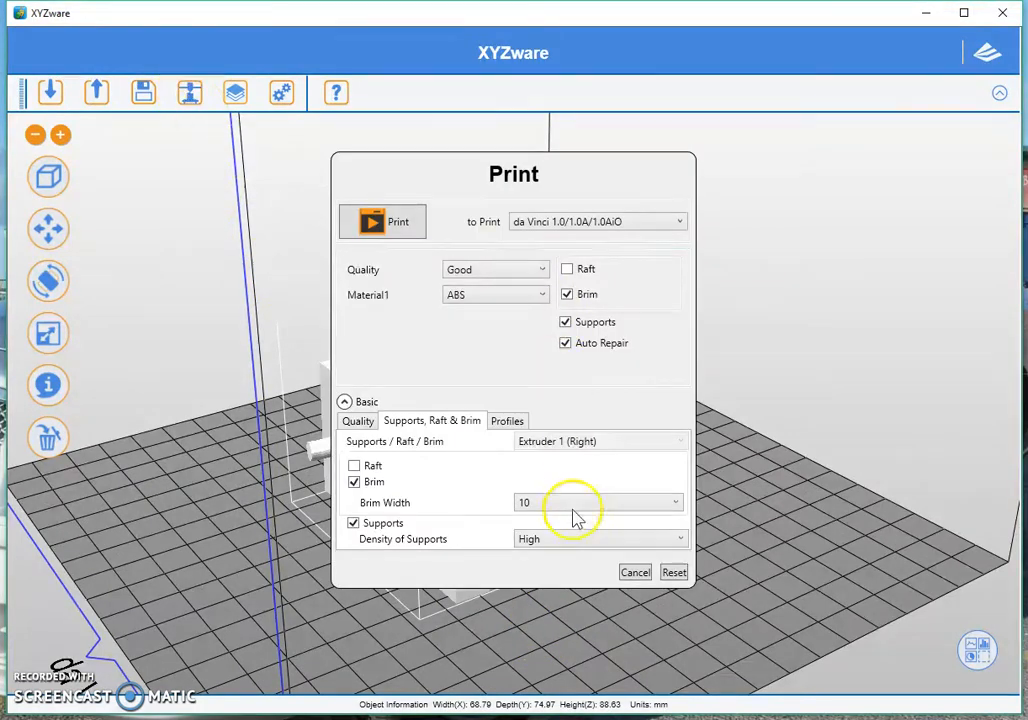
{"action": "left_click", "coordinate": [354, 481]}
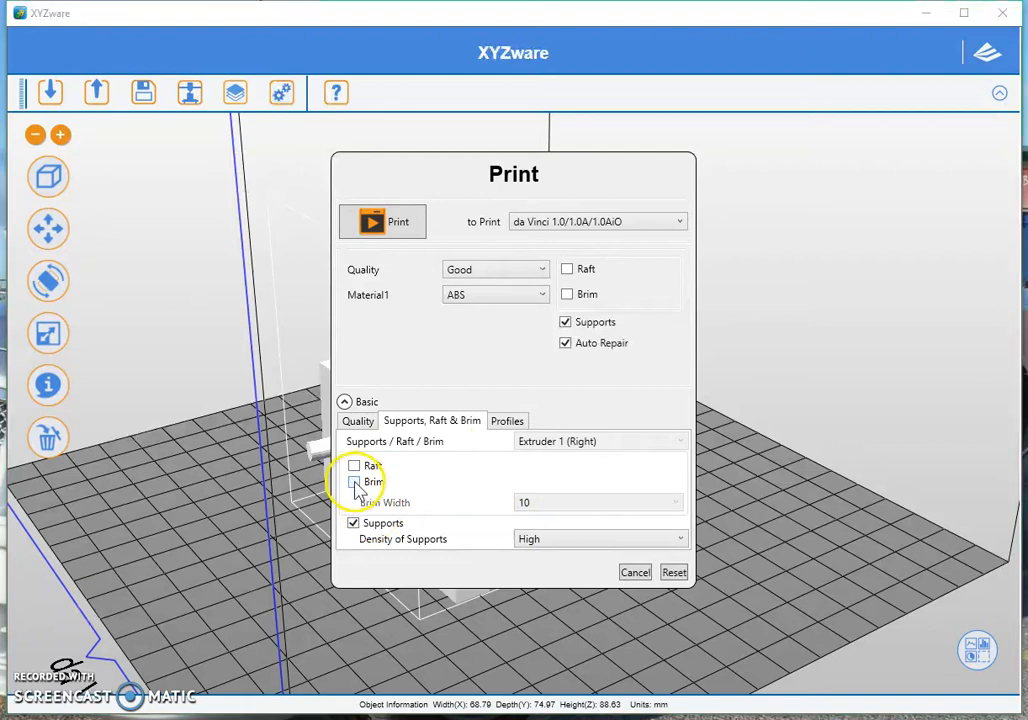
{"action": "mouse_move", "coordinate": [520, 530]}
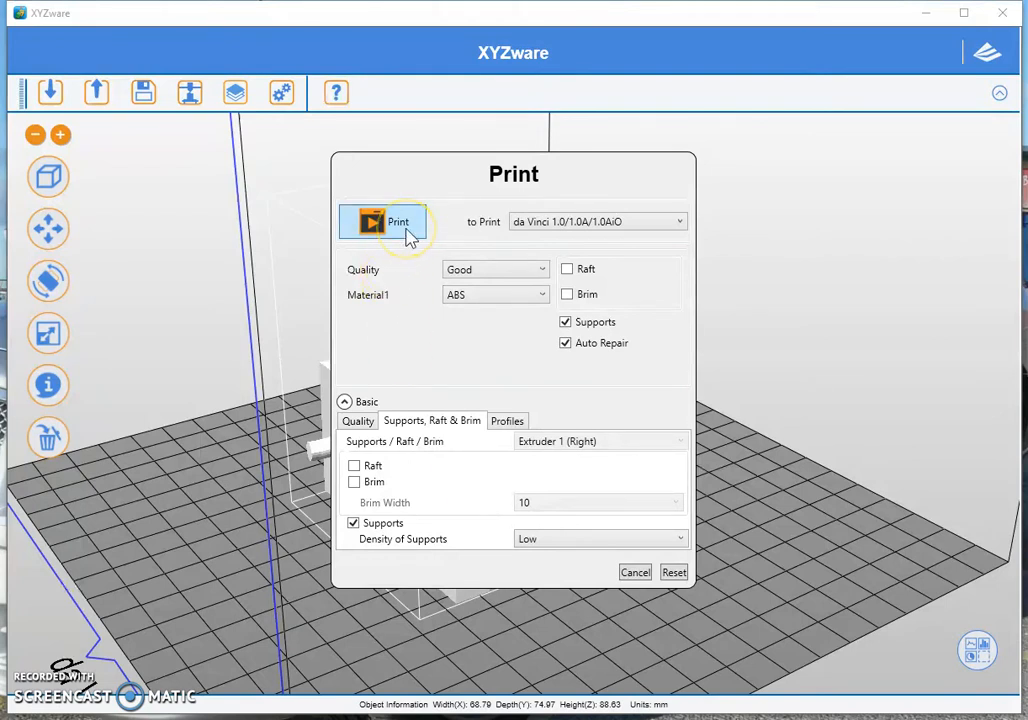
{"action": "left_click", "coordinate": [383, 221]}
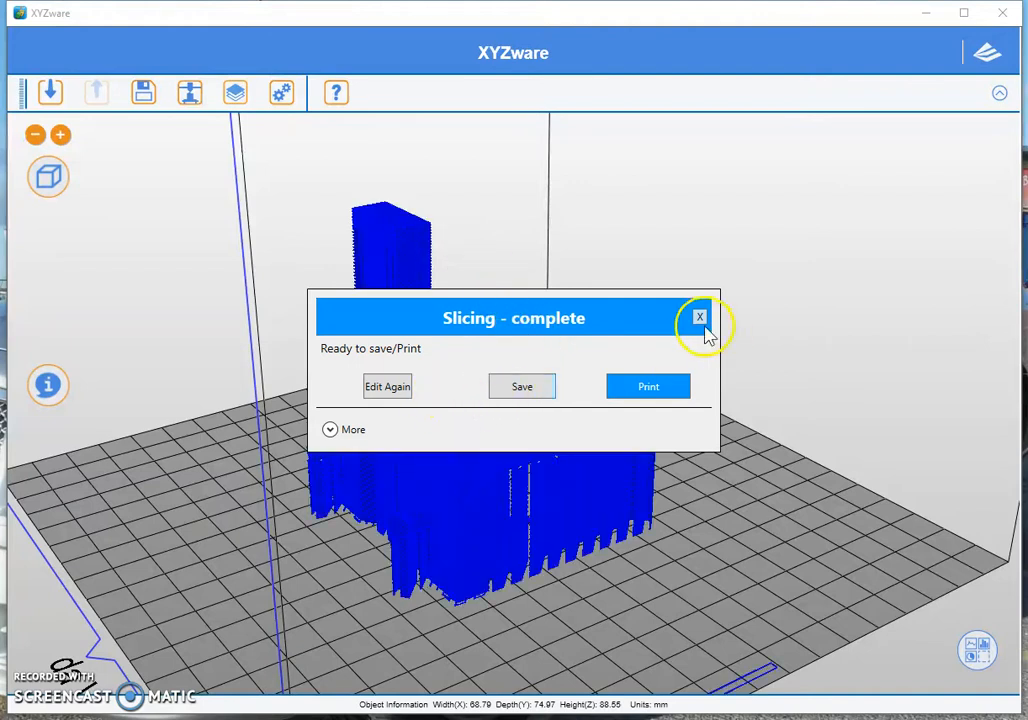
Dismiss the slicing notice to view the sliced bracket with its supports.
{"action": "left_click", "coordinate": [700, 317]}
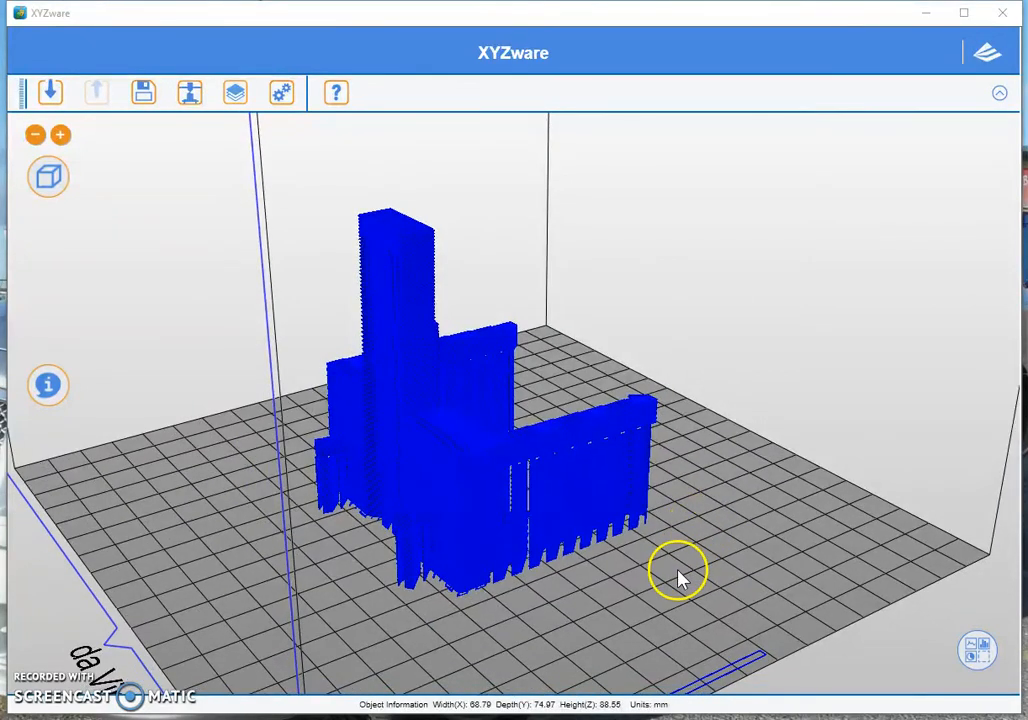
{"action": "left_click_drag", "start_coordinate": [680, 575], "coordinate": [517, 465]}
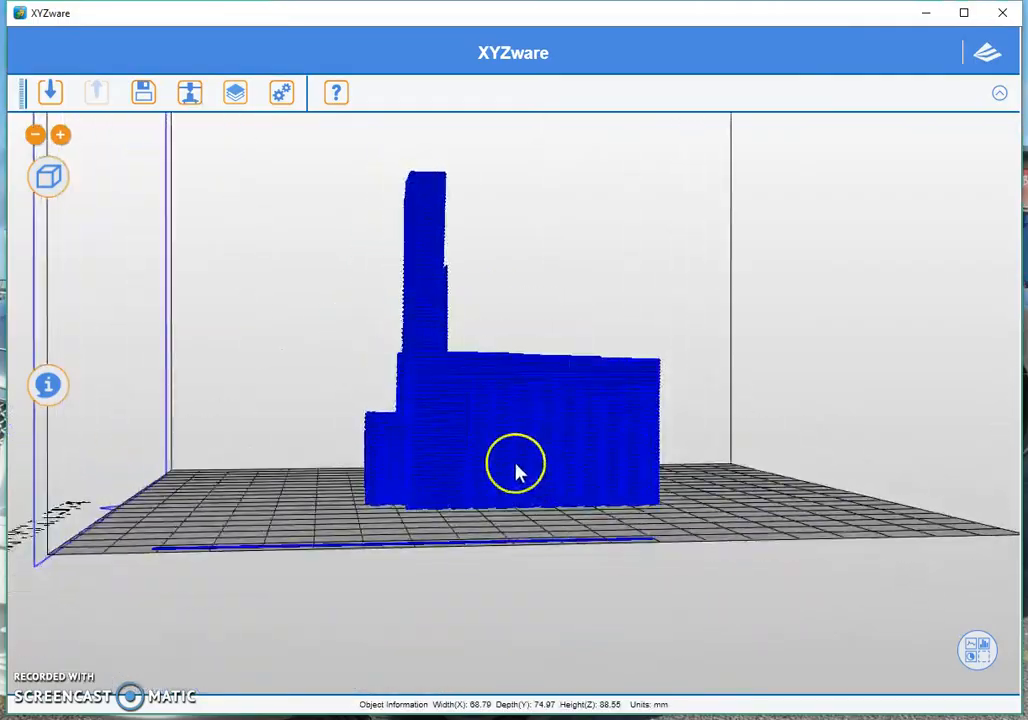
{"action": "left_click_drag", "start_coordinate": [515, 470], "coordinate": [705, 520]}
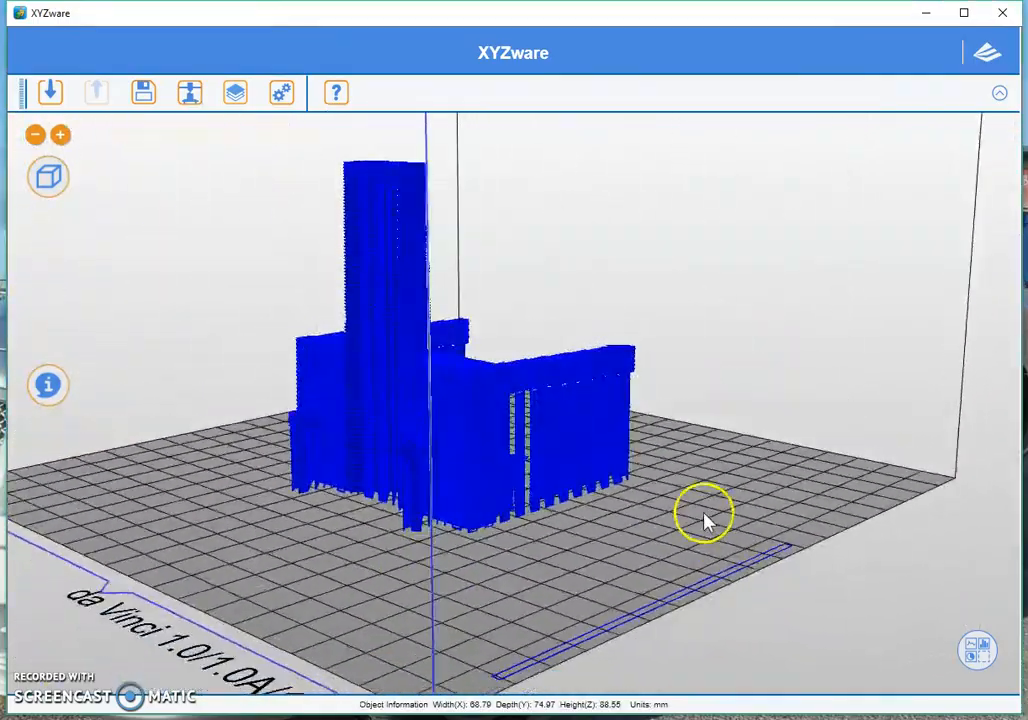
{"action": "left_click_drag", "start_coordinate": [705, 520], "coordinate": [655, 635]}
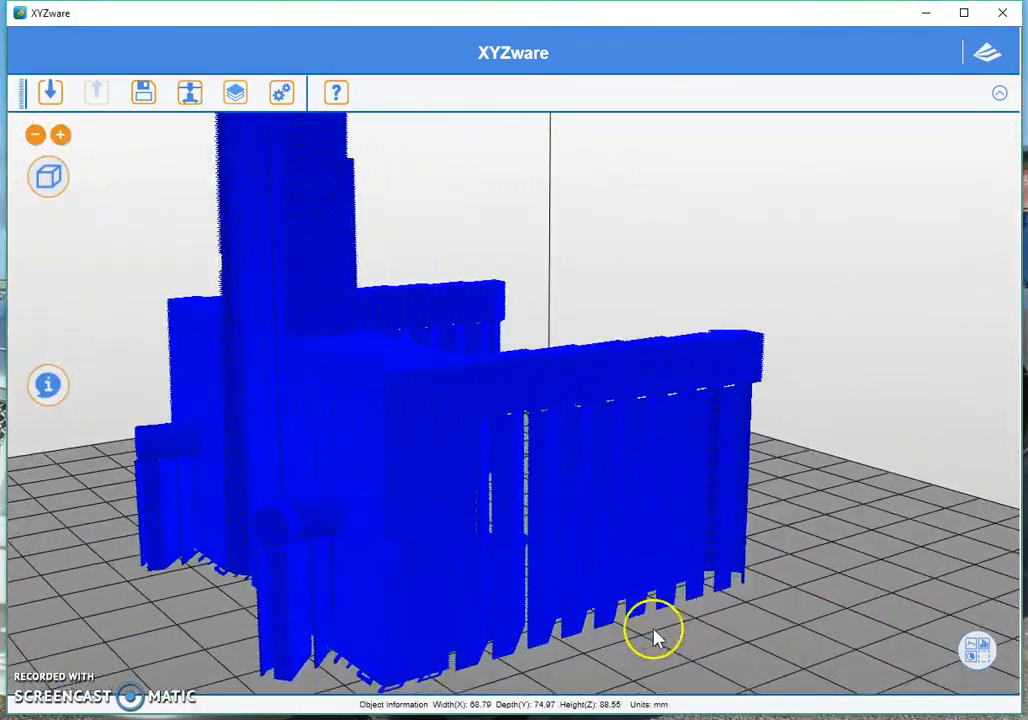
{"action": "left_click_drag", "start_coordinate": [655, 635], "coordinate": [530, 430]}
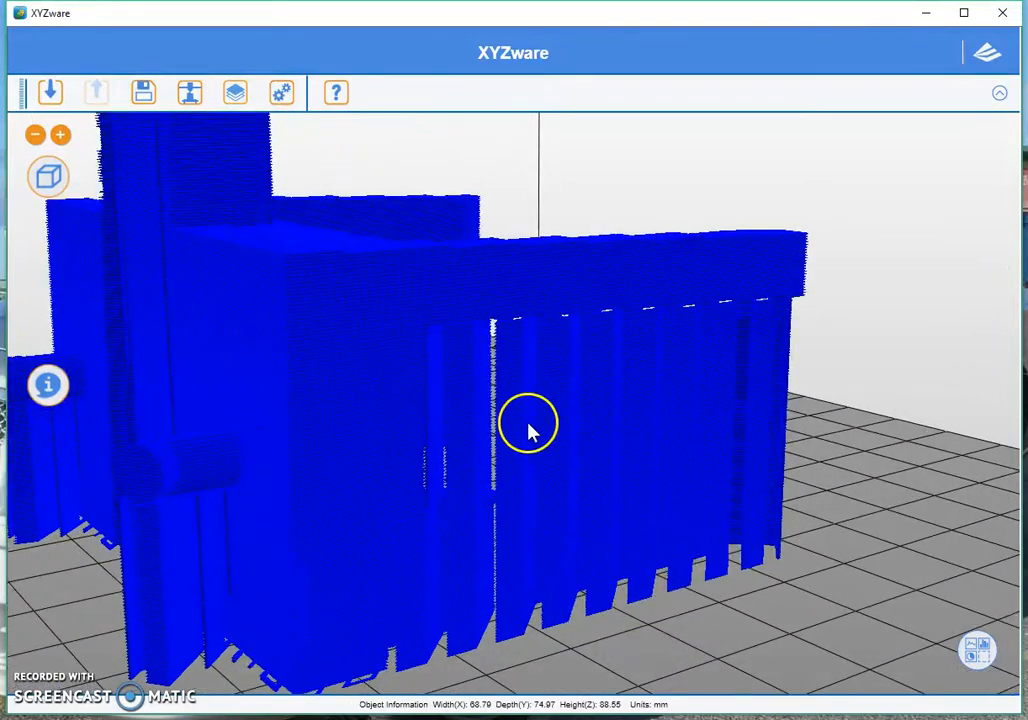
{"action": "left_click_drag", "start_coordinate": [530, 425], "coordinate": [745, 610]}
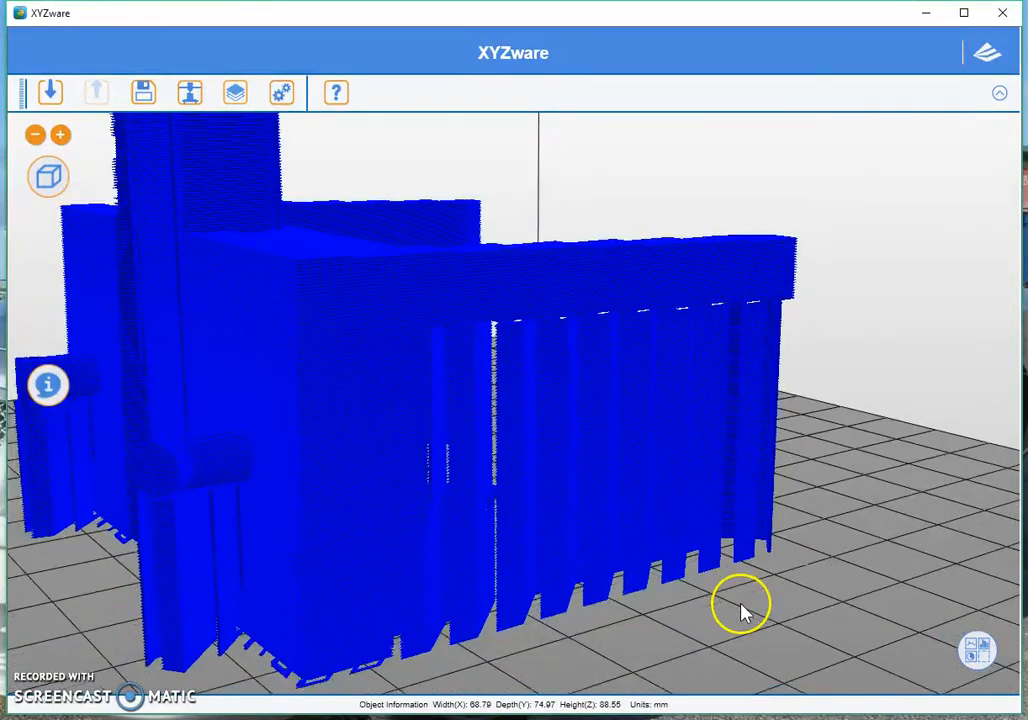
{"action": "left_click_drag", "start_coordinate": [740, 605], "coordinate": [850, 565]}
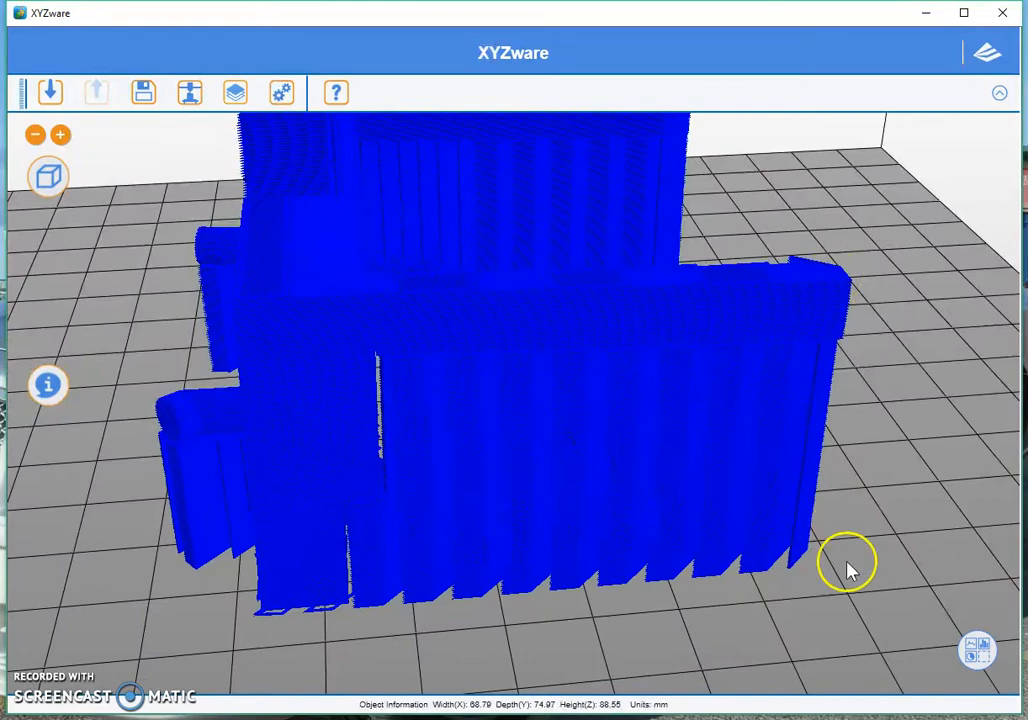
{"action": "left_click_drag", "start_coordinate": [850, 565], "coordinate": [695, 510]}
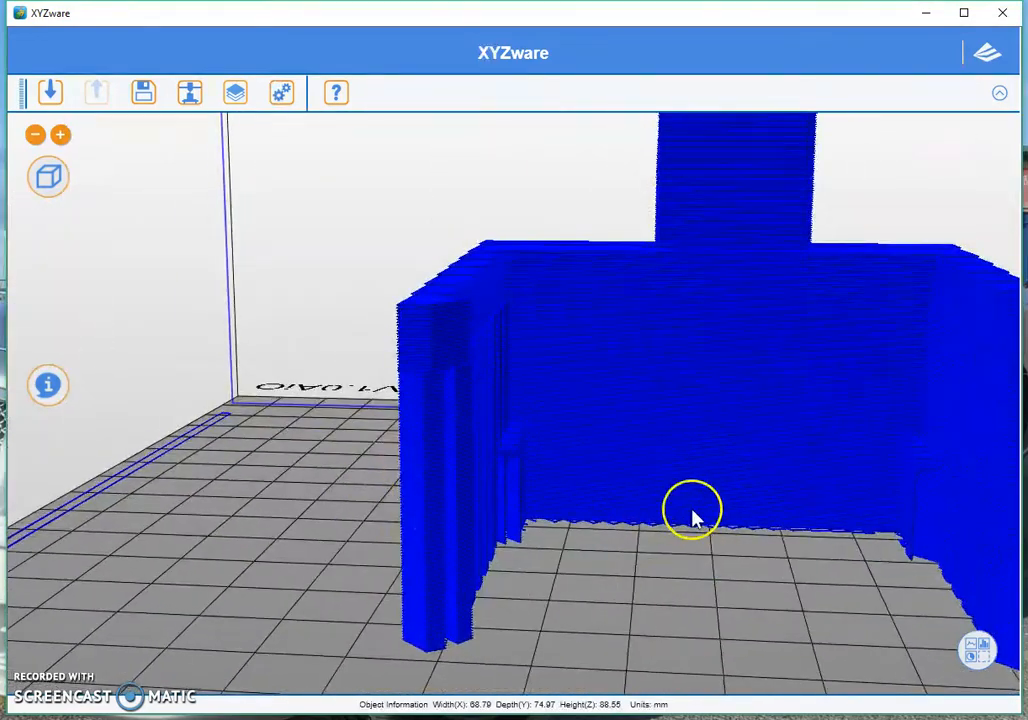
{"action": "left_click_drag", "start_coordinate": [693, 510], "coordinate": [555, 575]}
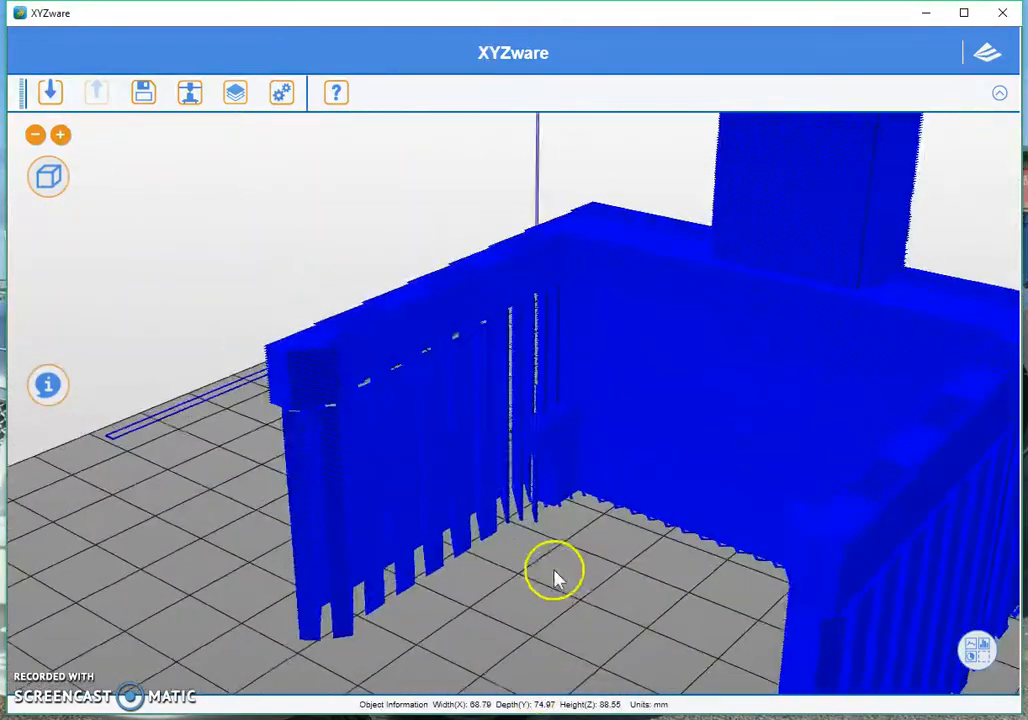
{"action": "left_click_drag", "start_coordinate": [555, 570], "coordinate": [675, 570]}
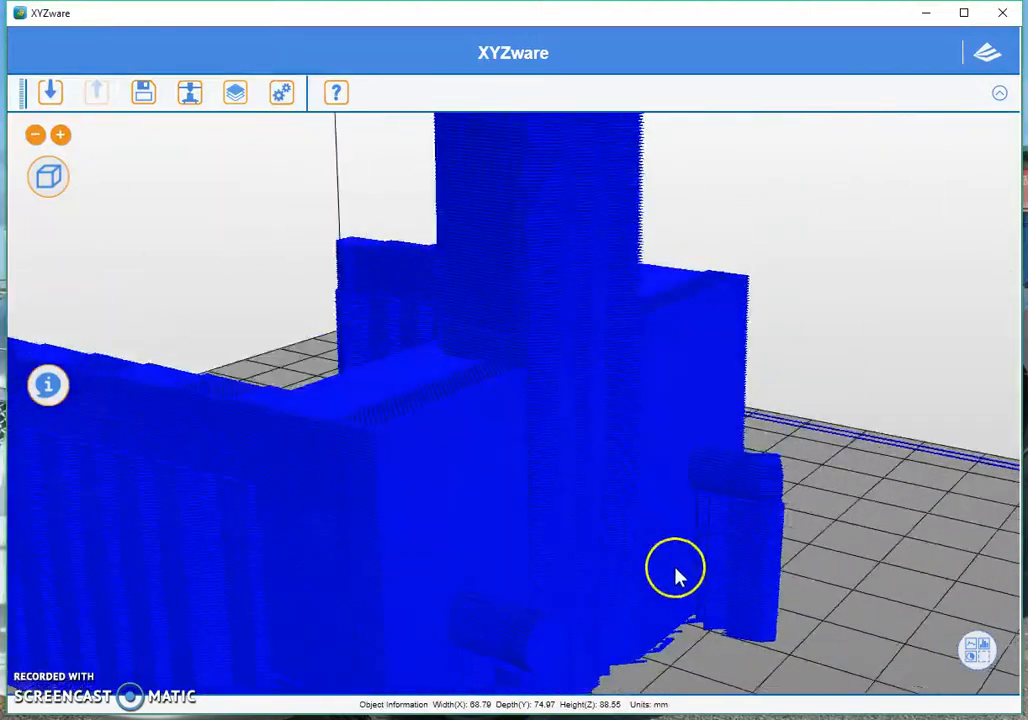
{"action": "left_click_drag", "start_coordinate": [675, 568], "coordinate": [905, 498]}
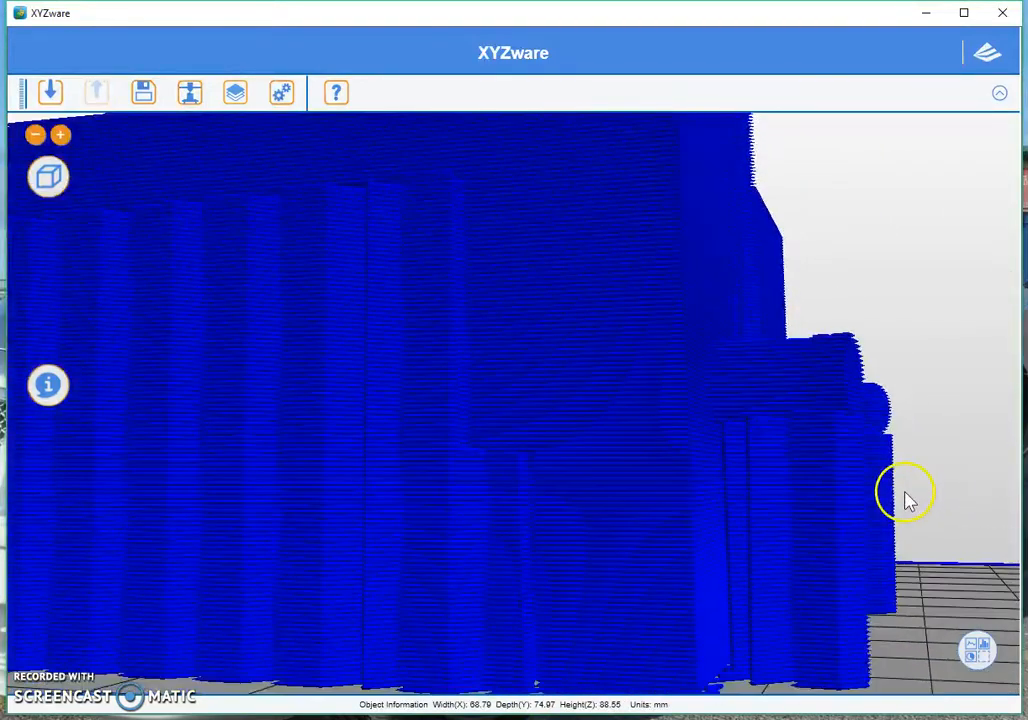
{"action": "left_click_drag", "start_coordinate": [905, 495], "coordinate": [870, 630]}
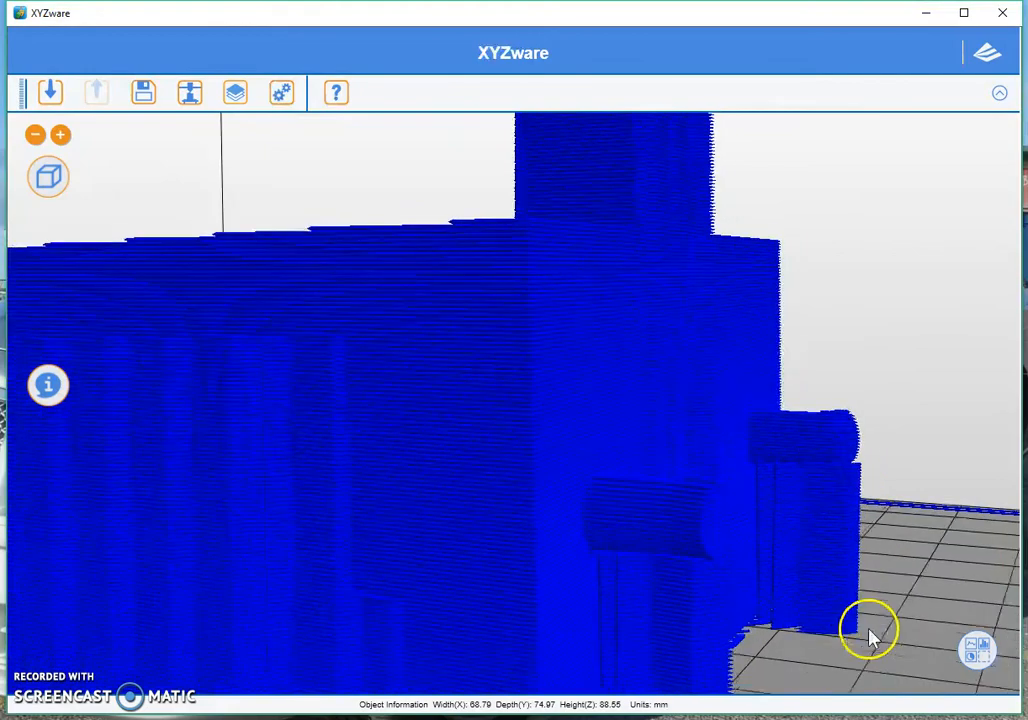
{"action": "left_click_drag", "start_coordinate": [870, 630], "coordinate": [685, 575]}
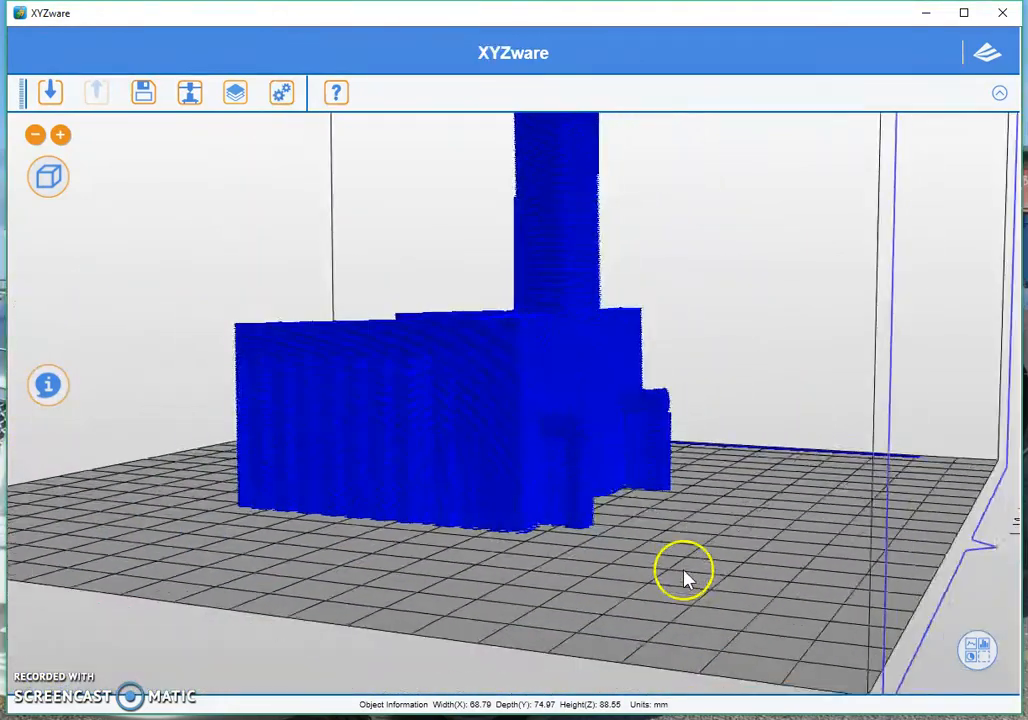
{"action": "left_click_drag", "start_coordinate": [685, 578], "coordinate": [375, 490]}
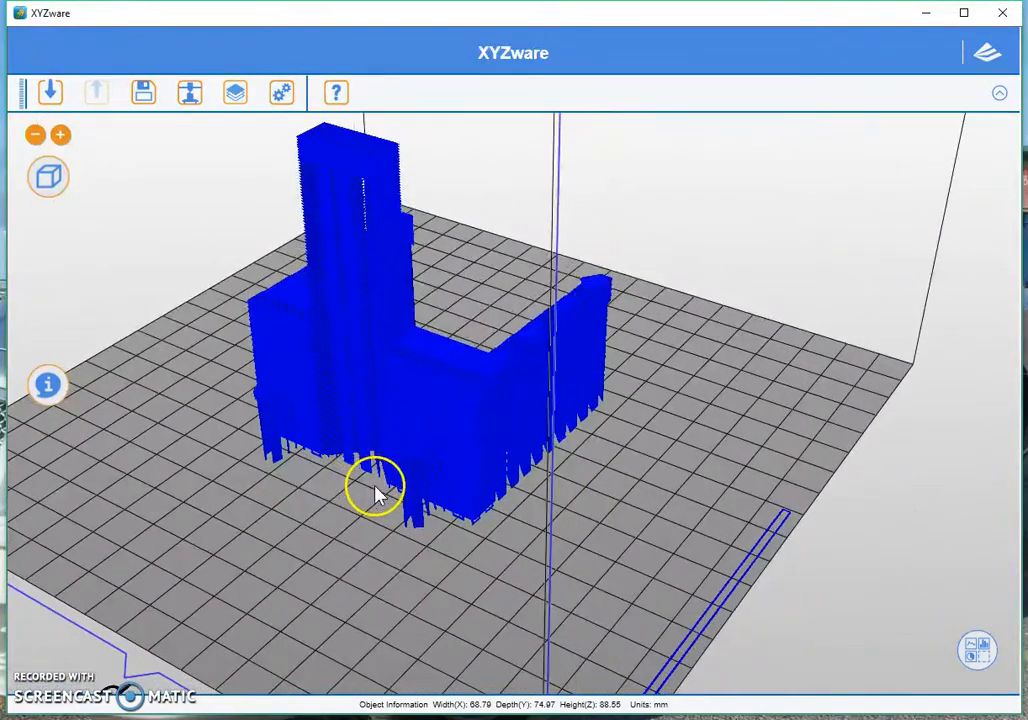
{"action": "left_click_drag", "start_coordinate": [375, 490], "coordinate": [715, 420]}
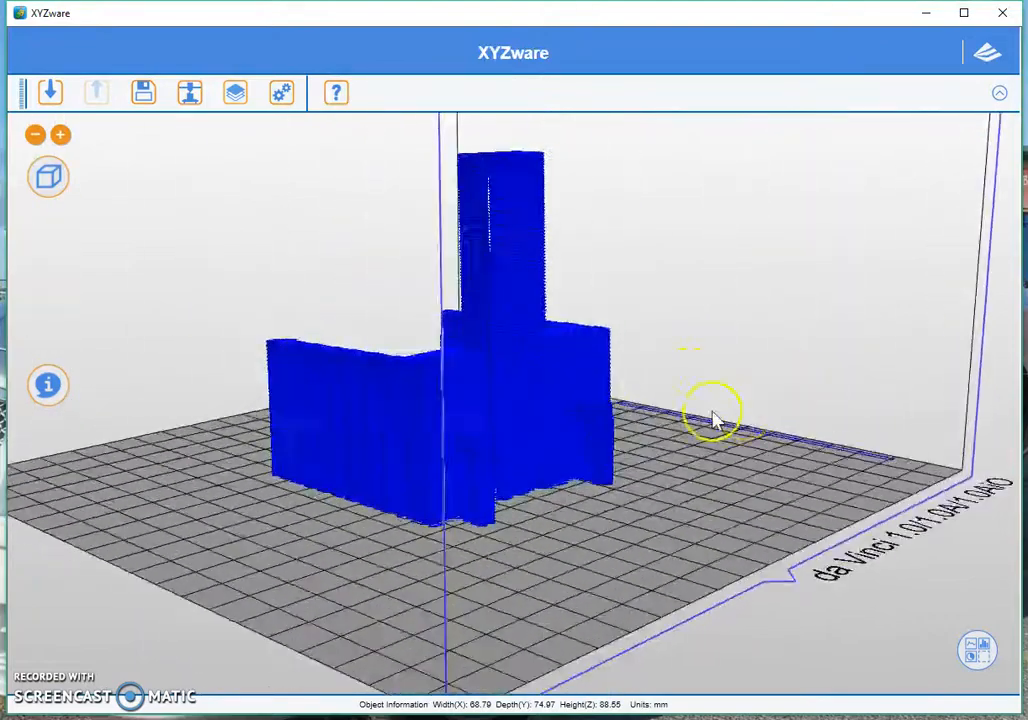
{"action": "left_click_drag", "start_coordinate": [715, 415], "coordinate": [600, 315]}
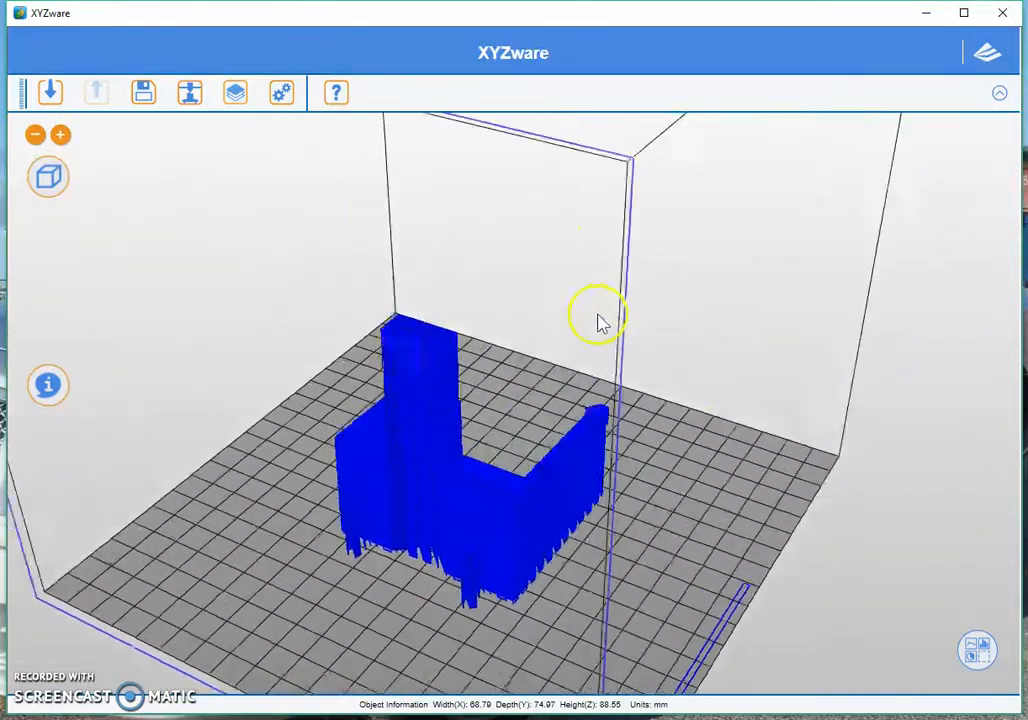
{"action": "left_click_drag", "start_coordinate": [600, 320], "coordinate": [255, 670]}
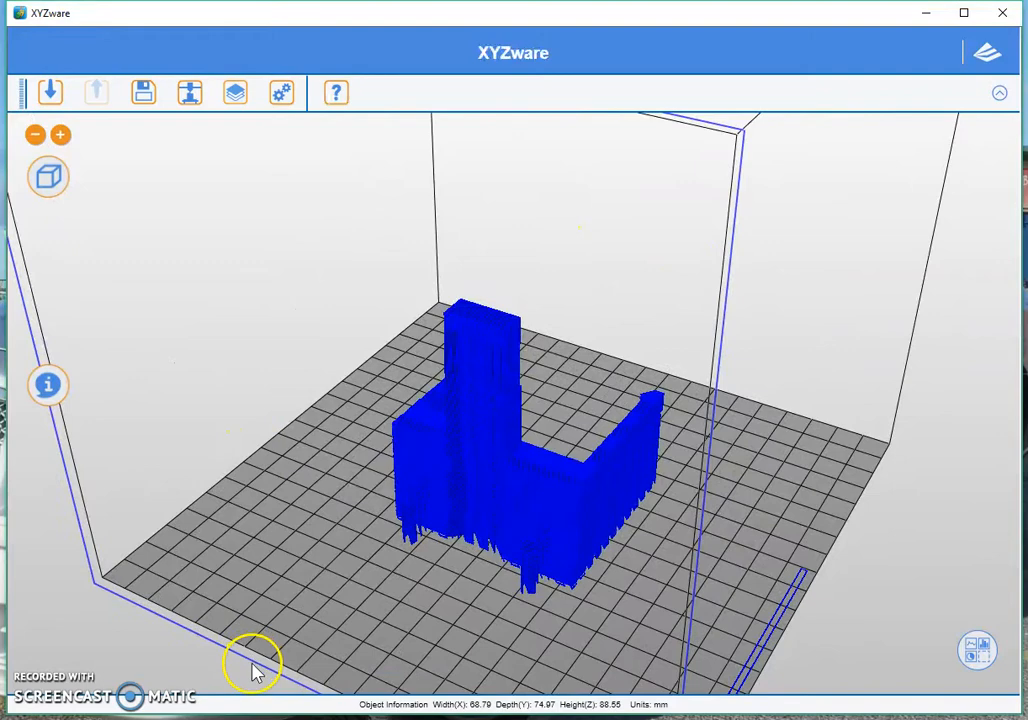